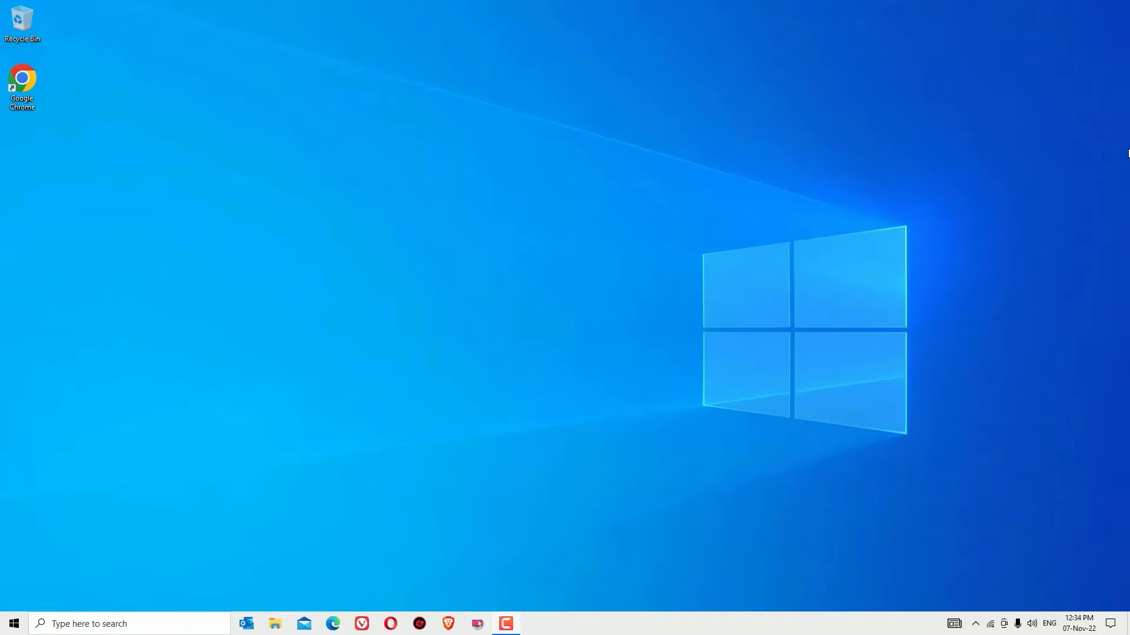
{"action": "mouse_move", "coordinate": [756, 119]}
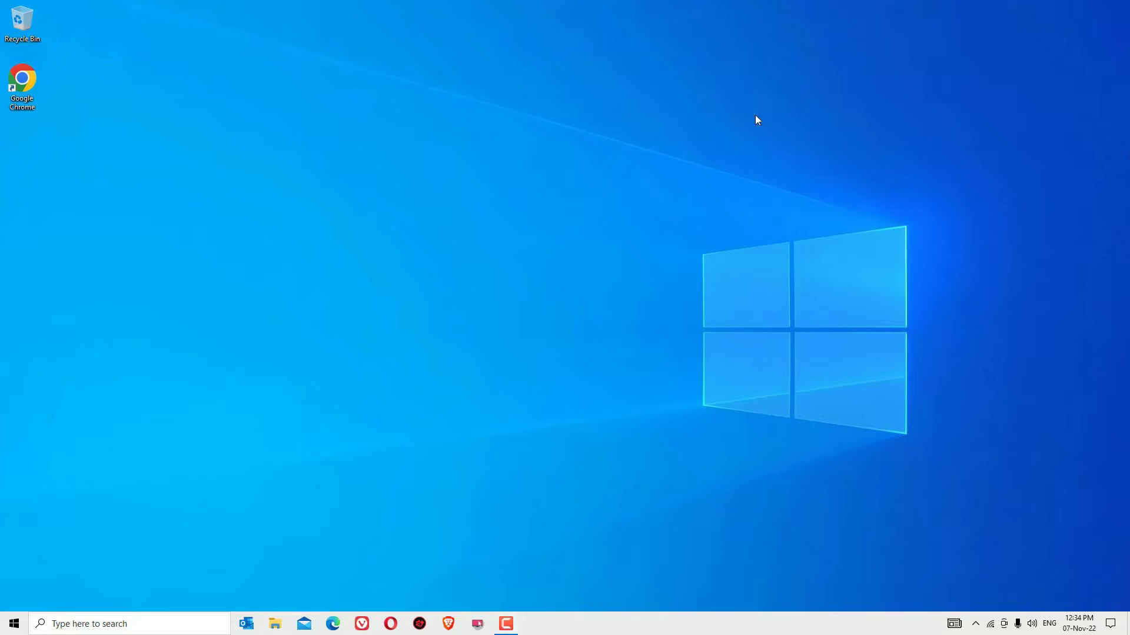
- Launch Google Chrome from its desktop icon
{"action": "double_click", "coordinate": [22, 81]}
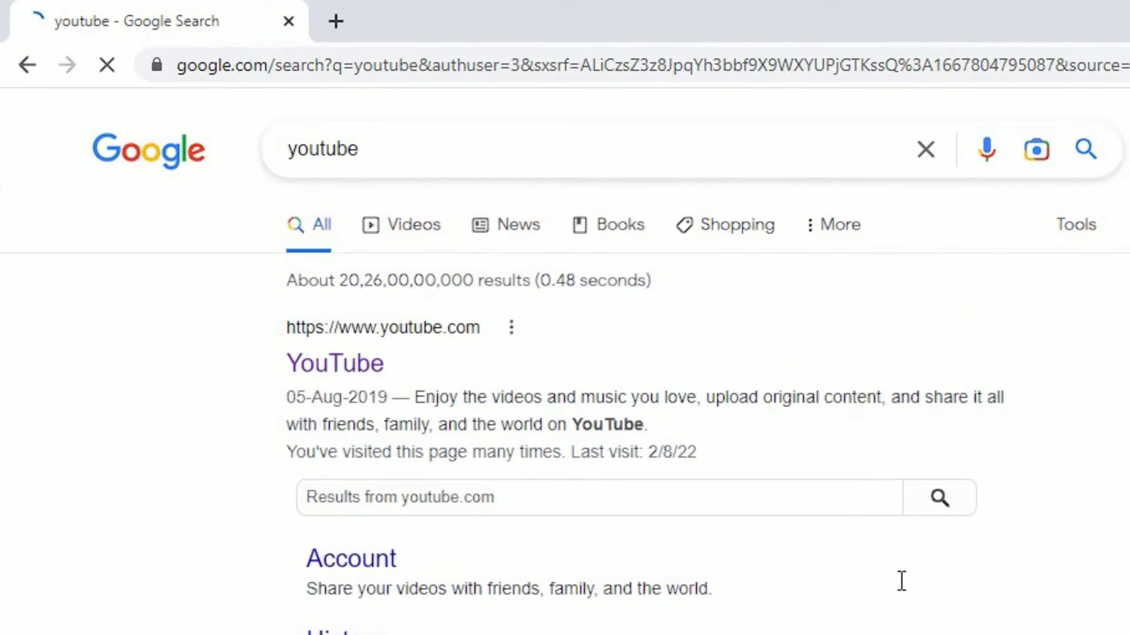
- Open the YouTube search result and start installing YouTube as an app
{"action": "left_click", "coordinate": [334, 363]}
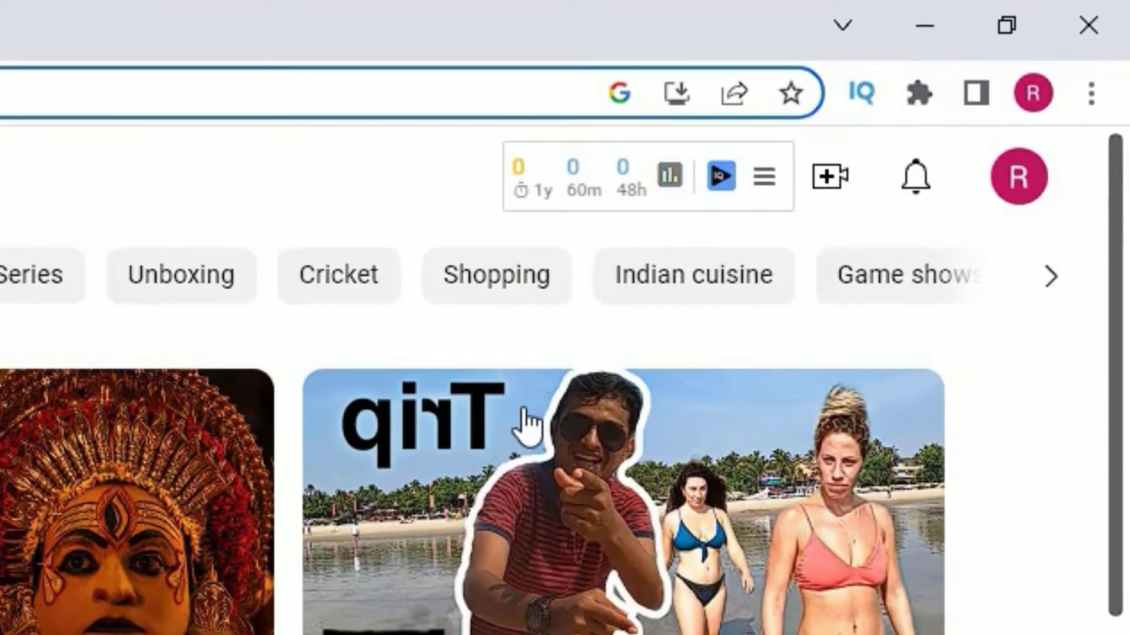
{"action": "mouse_move", "coordinate": [676, 92]}
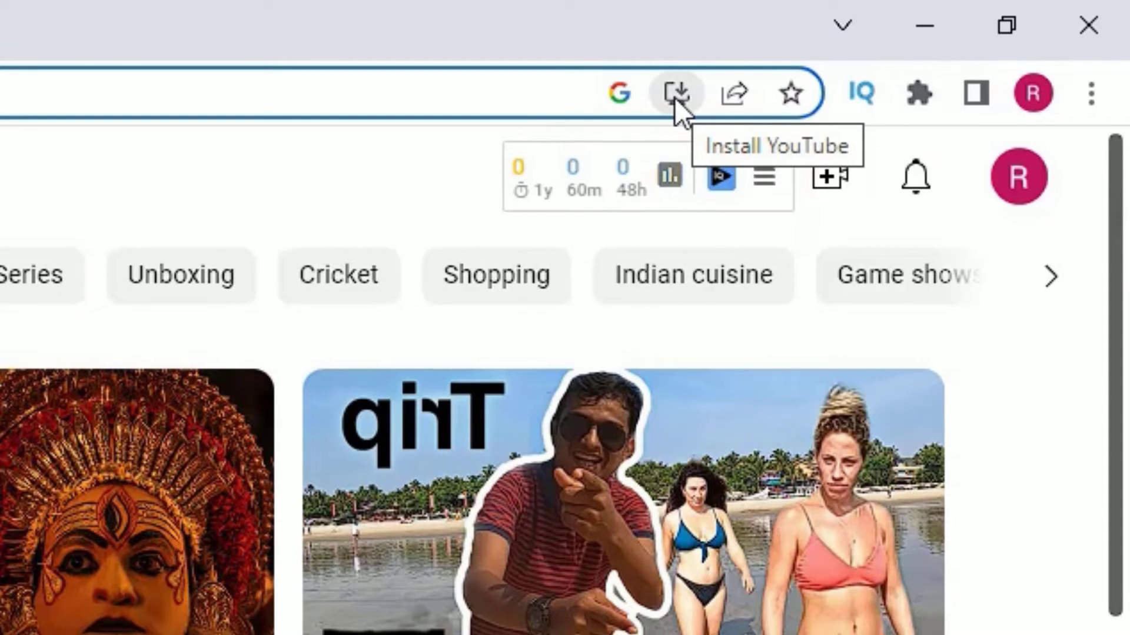
{"action": "left_click", "coordinate": [676, 93]}
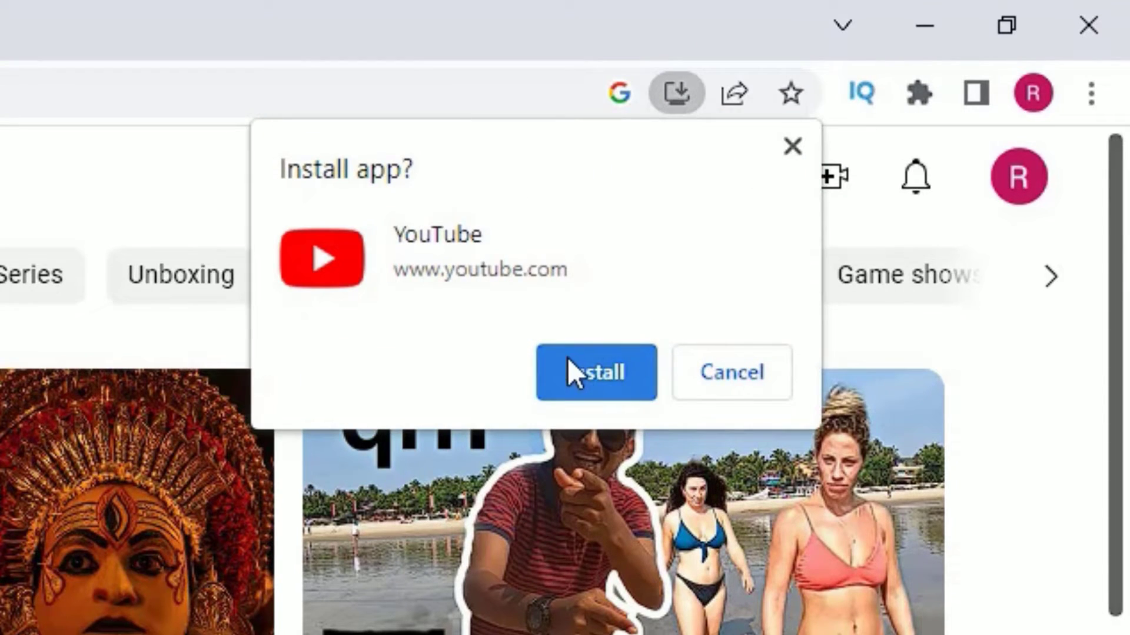
{"action": "mouse_move", "coordinate": [574, 409]}
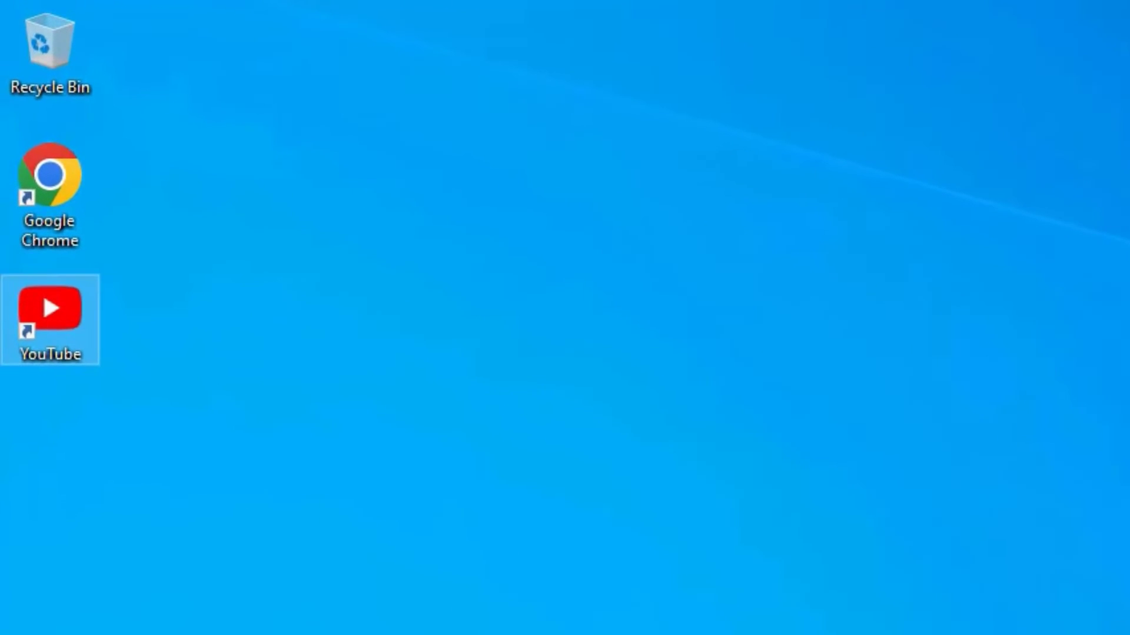
- Deselect the desktop, then choose an option from the YouTube shortcut's context menu
{"action": "left_click", "coordinate": [219, 418]}
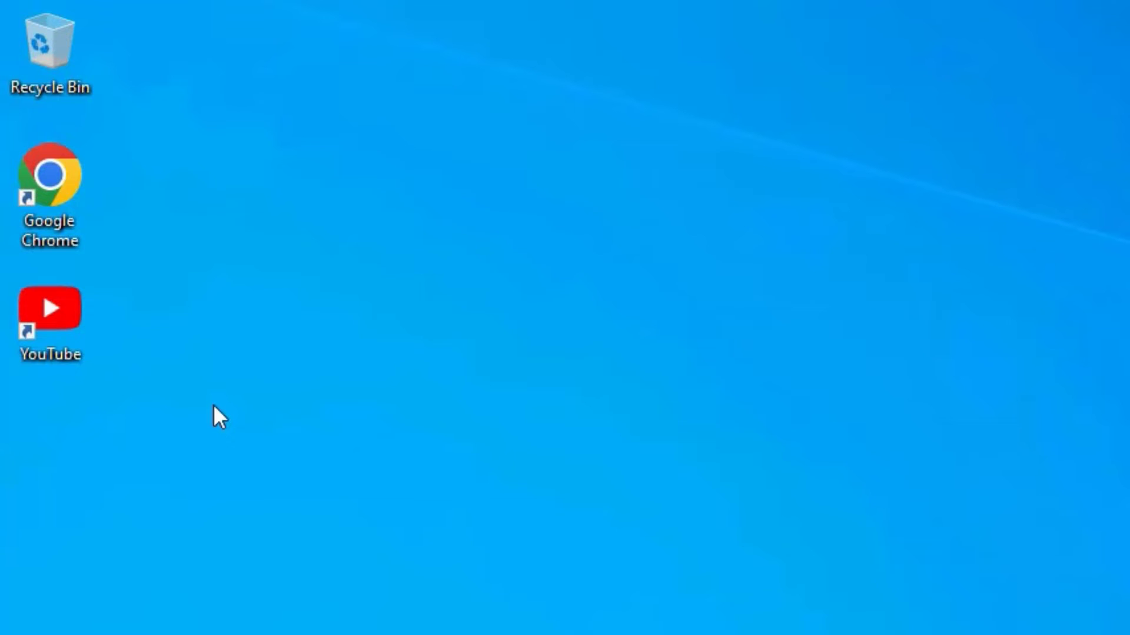
{"action": "right_click", "coordinate": [50, 308]}
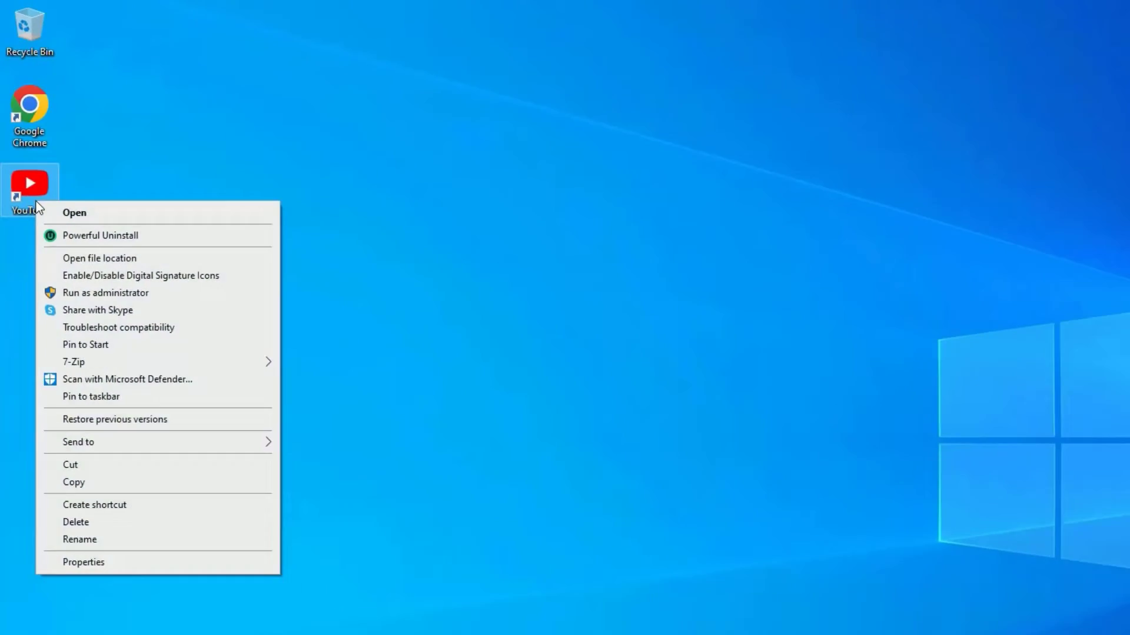
{"action": "left_click", "coordinate": [74, 212]}
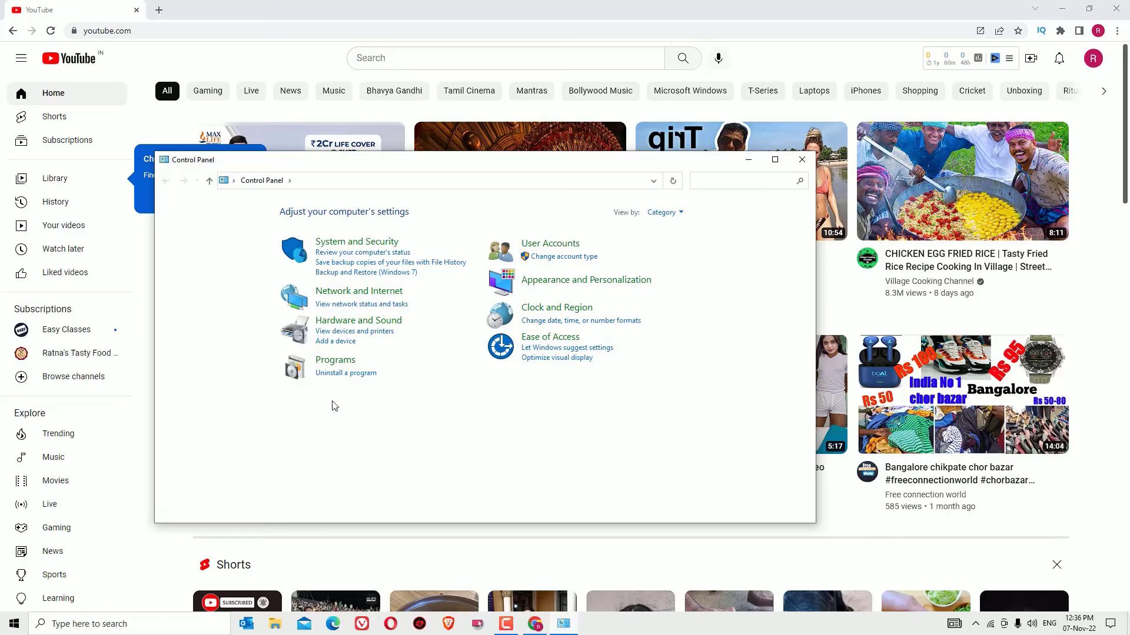
- Uninstall YouTube in Programs and Features and dismiss the already-uninstalled error
{"action": "left_click", "coordinate": [346, 373]}
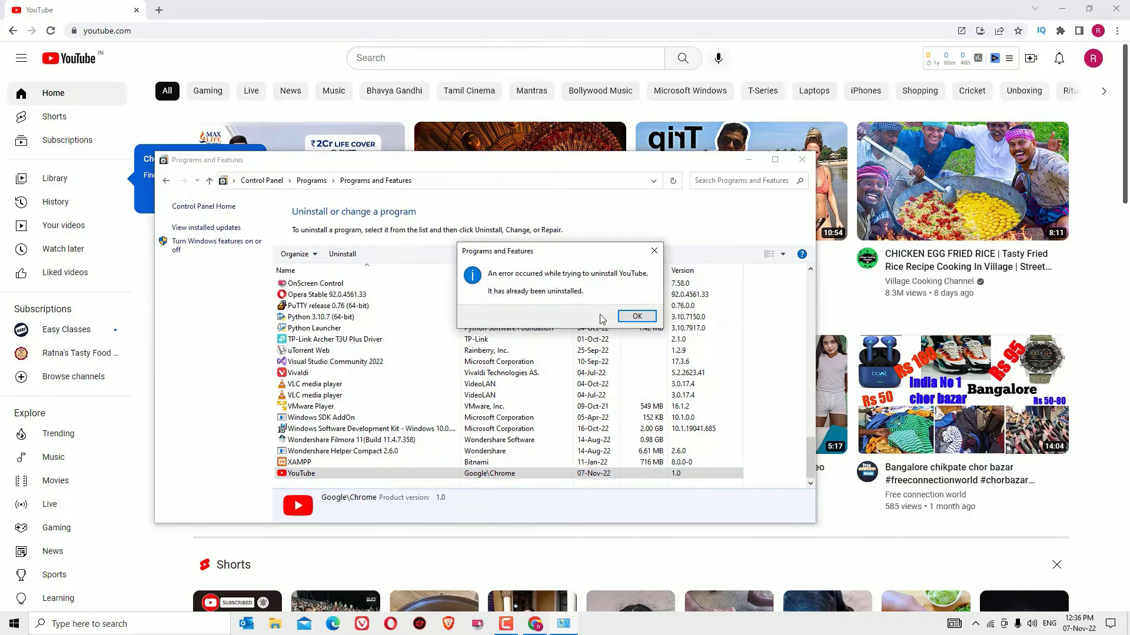
{"action": "left_click", "coordinate": [636, 316]}
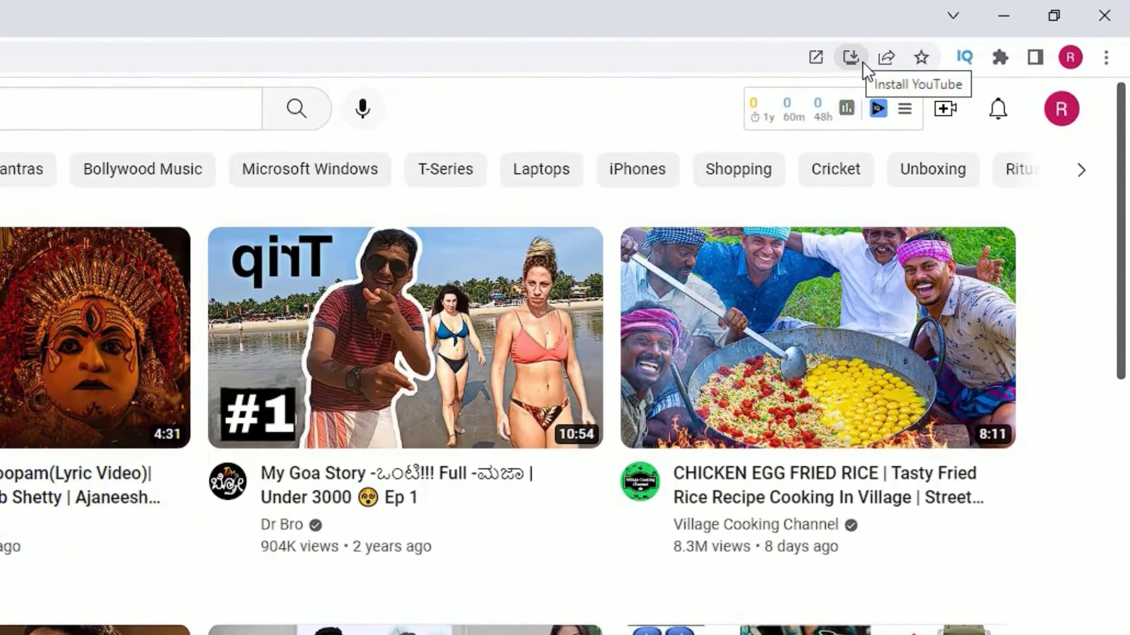
- Choose Install YouTube… from Chrome's three-dot menu
{"action": "left_click", "coordinate": [1107, 57]}
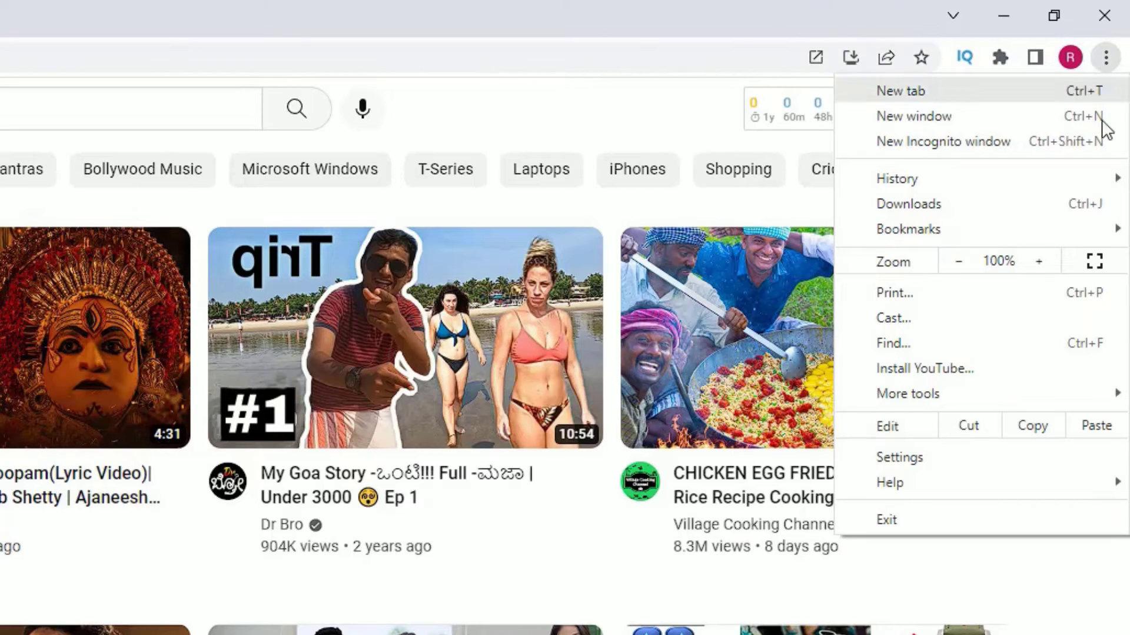
{"action": "mouse_move", "coordinate": [924, 368]}
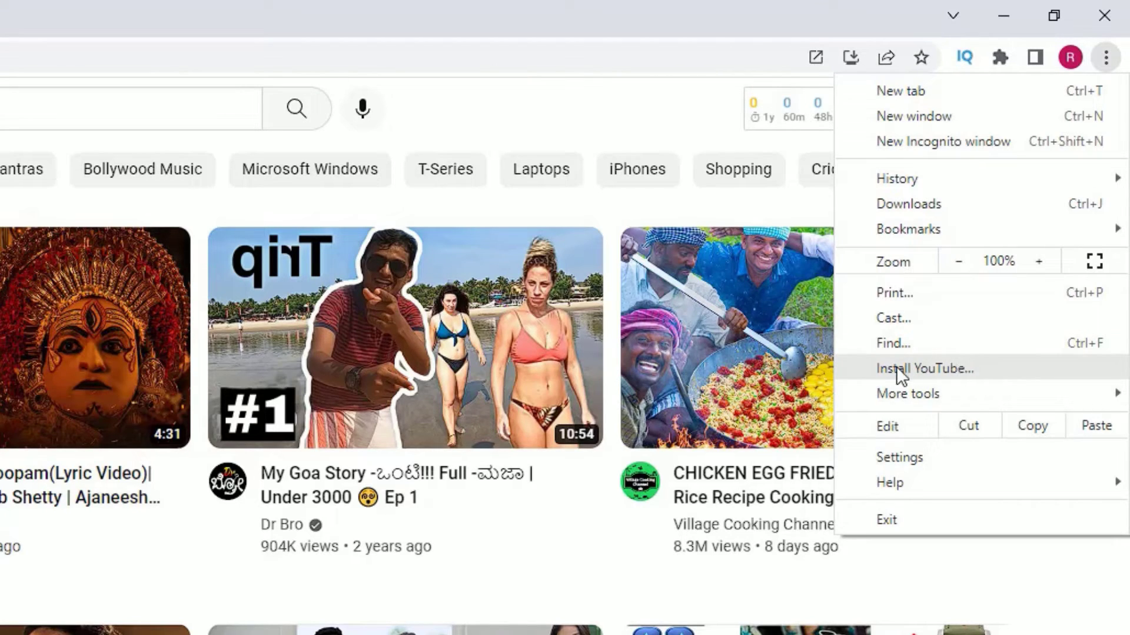
{"action": "left_click", "coordinate": [925, 368]}
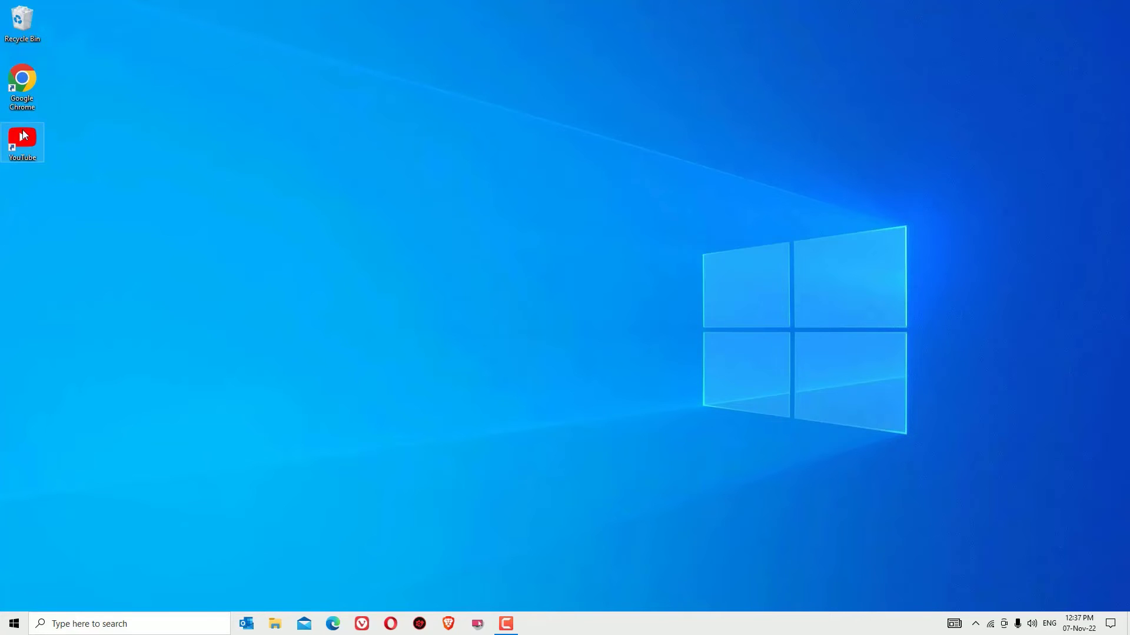
{"action": "double_click", "coordinate": [22, 141]}
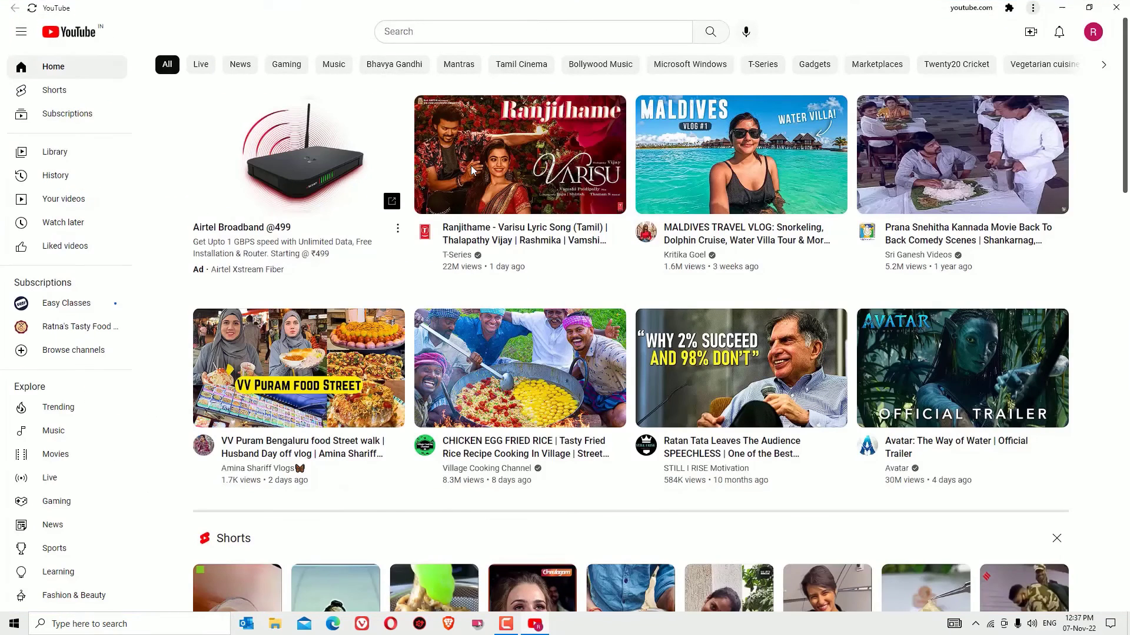
{"action": "mouse_move", "coordinate": [494, 300]}
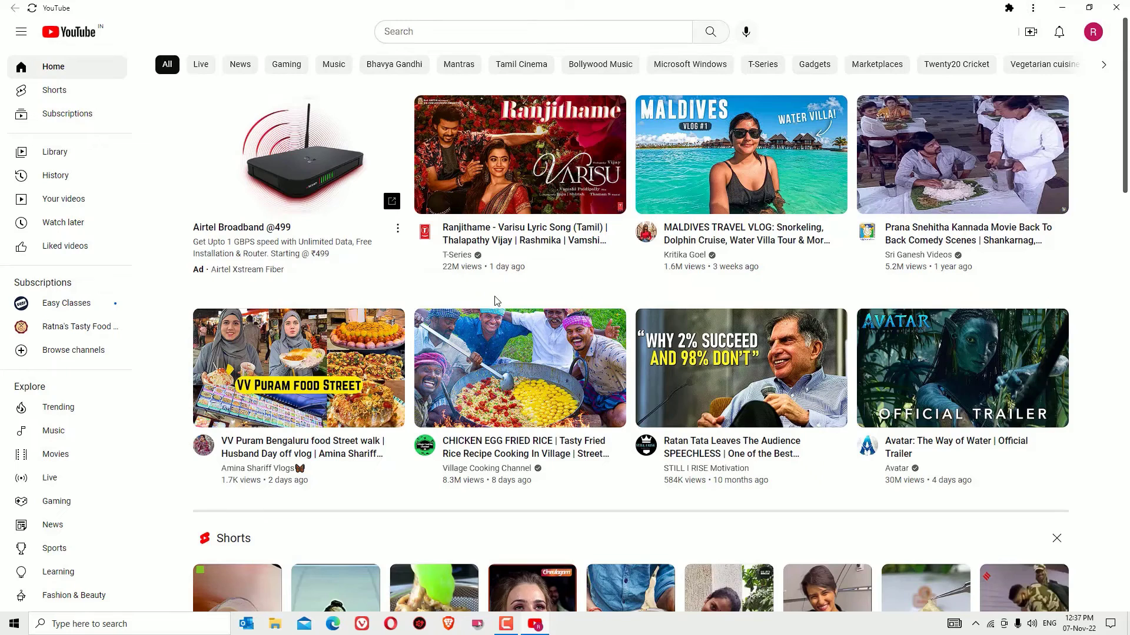
{"action": "mouse_move", "coordinate": [495, 299]}
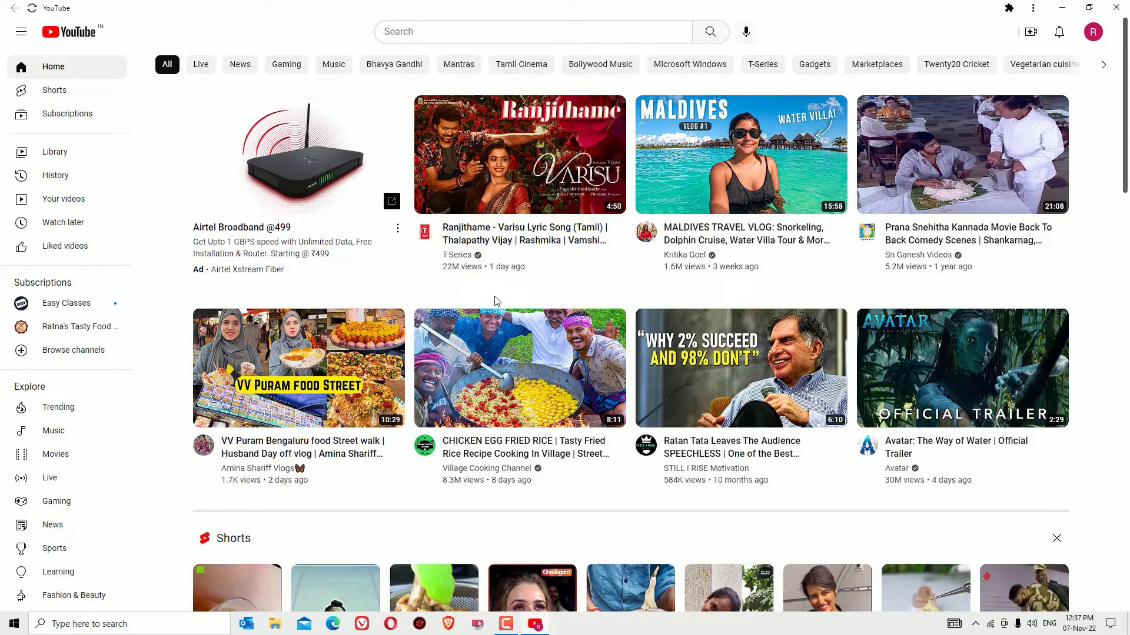
{"action": "mouse_move", "coordinate": [962, 153]}
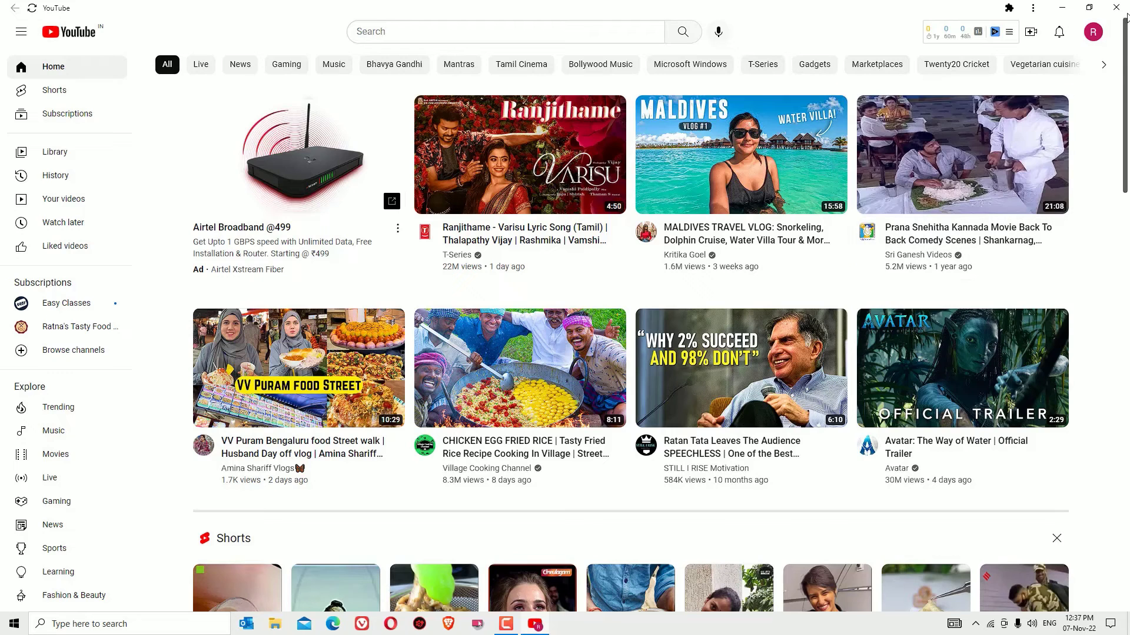
{"action": "left_click", "coordinate": [1116, 7]}
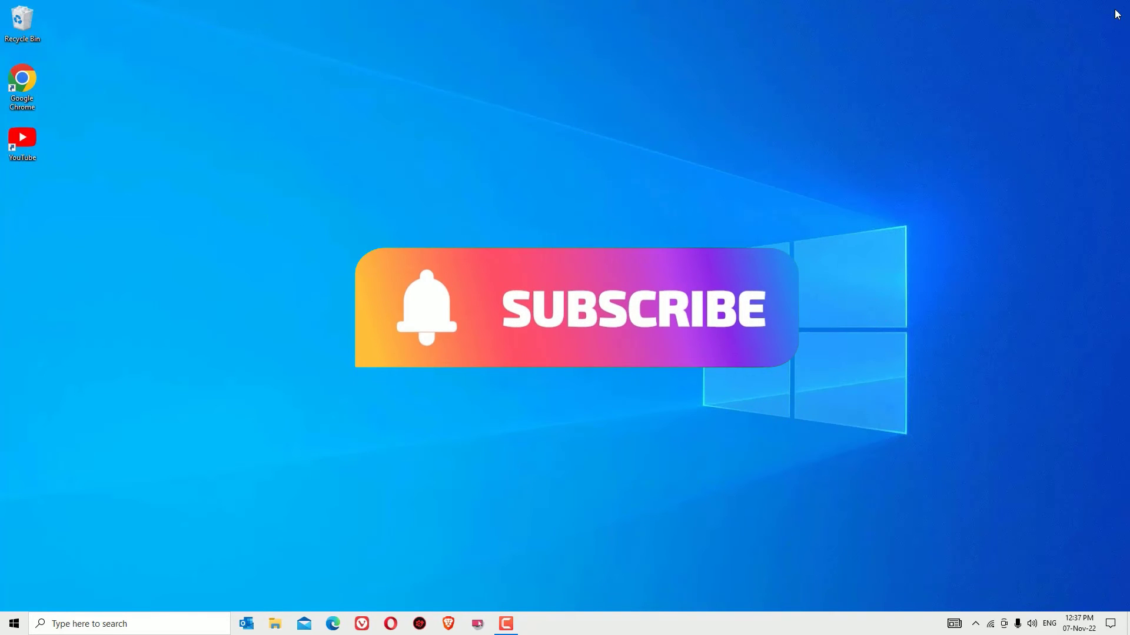